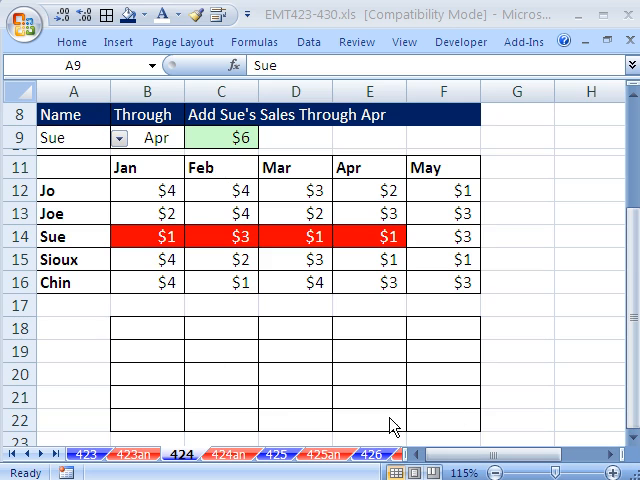
pyautogui.moveTo(348, 42)
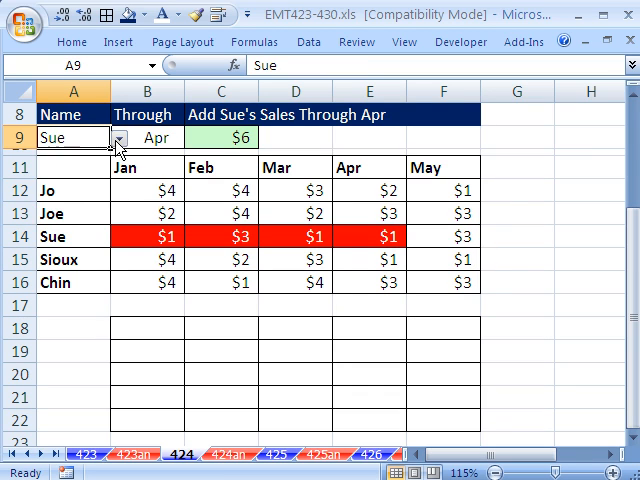
# Set the Name dropdown in A9 to Joe and the Through dropdown in B9 to Mar.
pyautogui.click(118, 136)
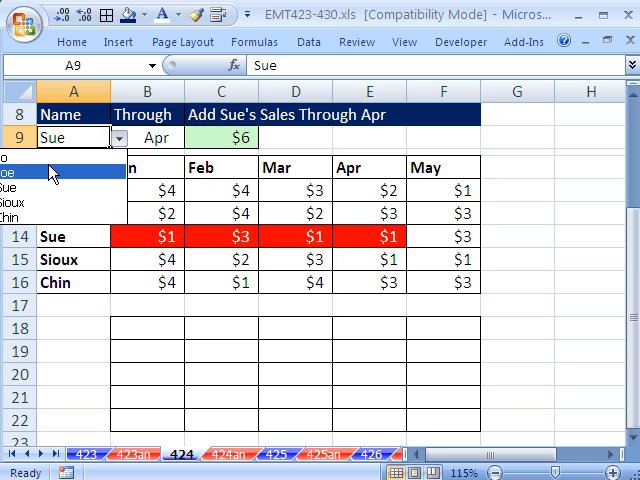
pyautogui.click(18, 172)
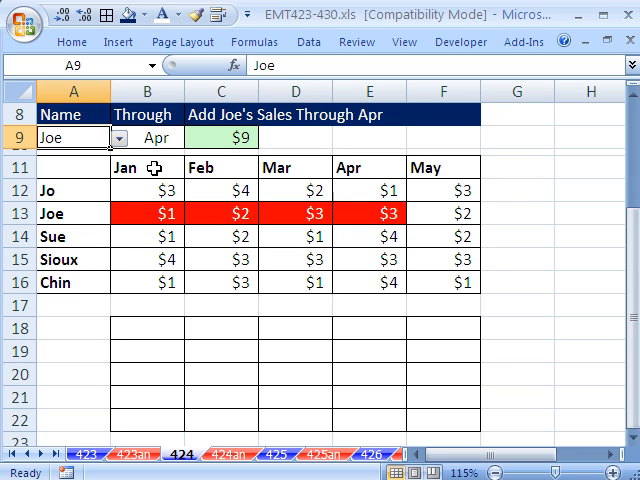
pyautogui.click(186, 138)
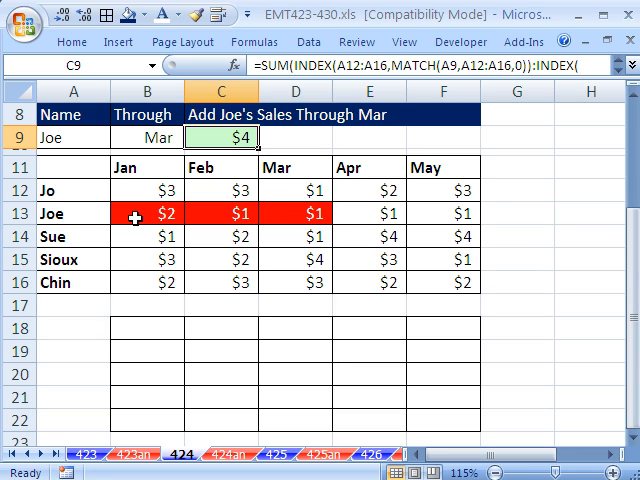
# Set the Through month to May, then inspect the RAND formula in B12.
pyautogui.click(148, 136)
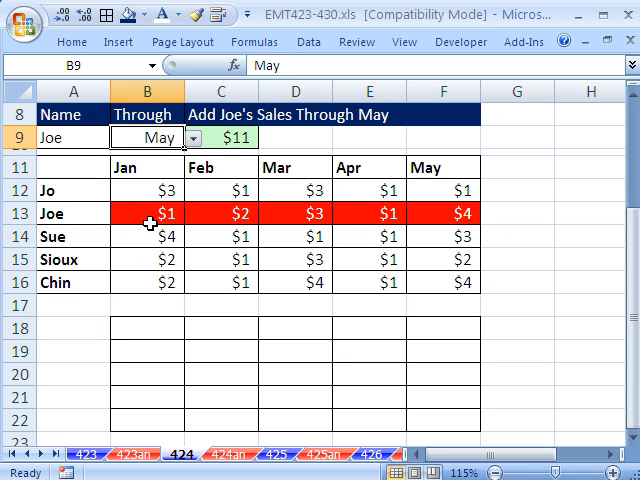
pyautogui.moveTo(224, 112)
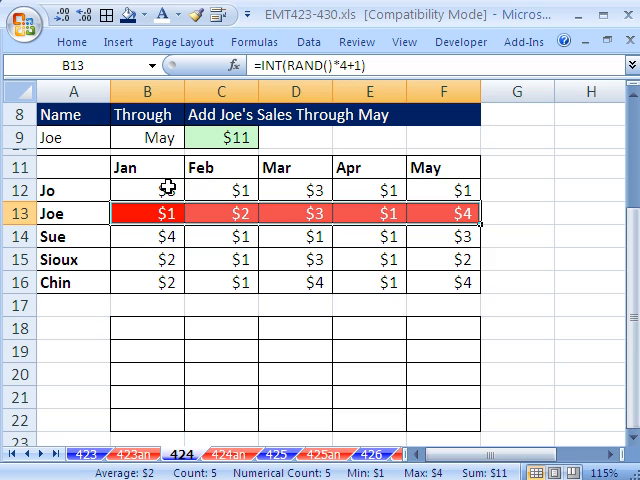
pyautogui.click(148, 188)
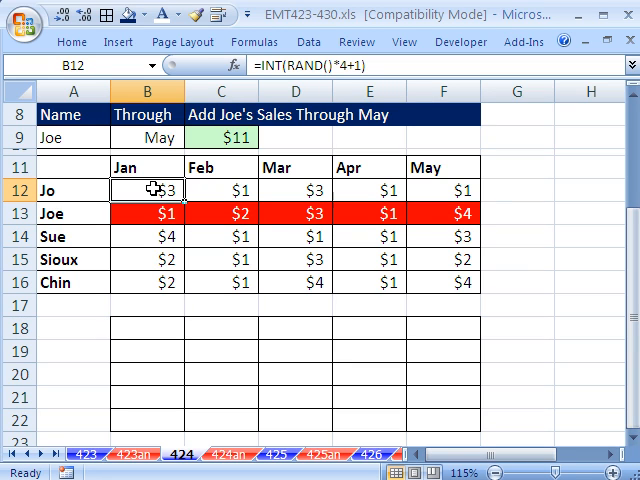
pyautogui.moveTo(162, 316)
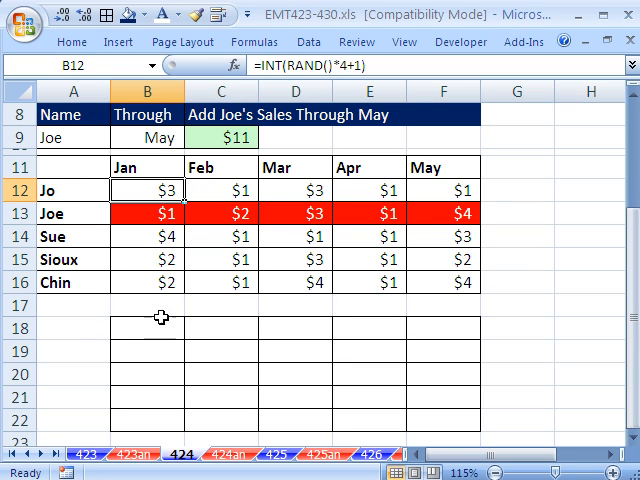
# Settle on spare cell B18 below the table after switching Through back to Mar.
pyautogui.click(148, 328)
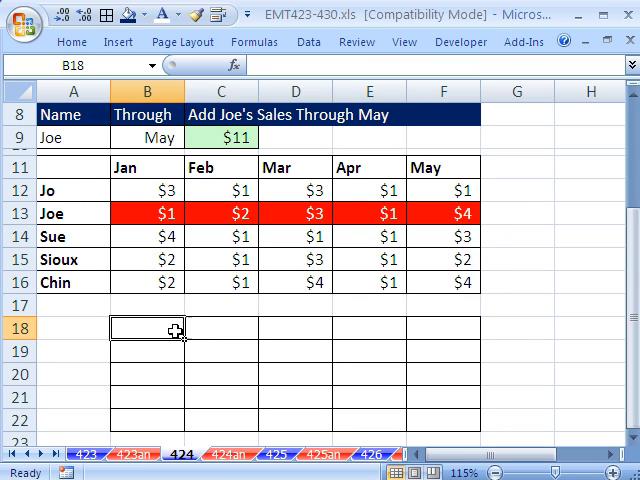
pyautogui.moveTo(128, 144)
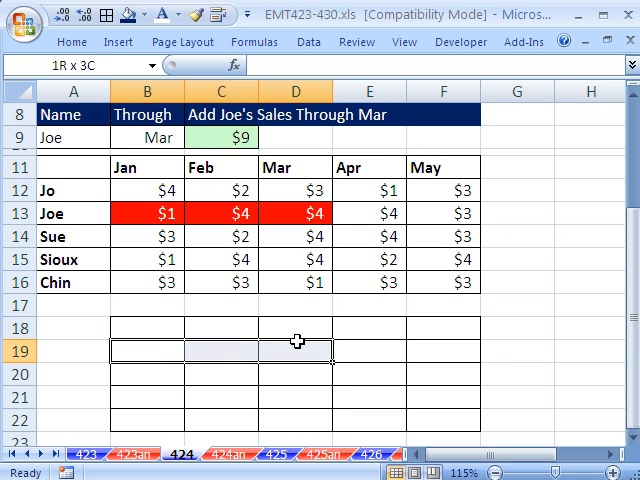
pyautogui.click(148, 328)
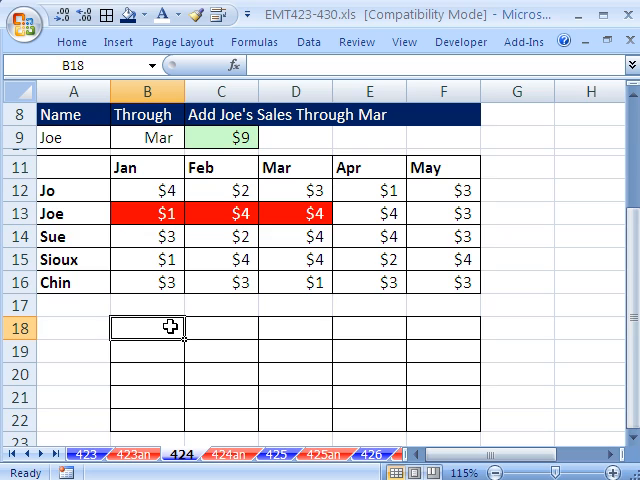
pyautogui.moveTo(84, 140)
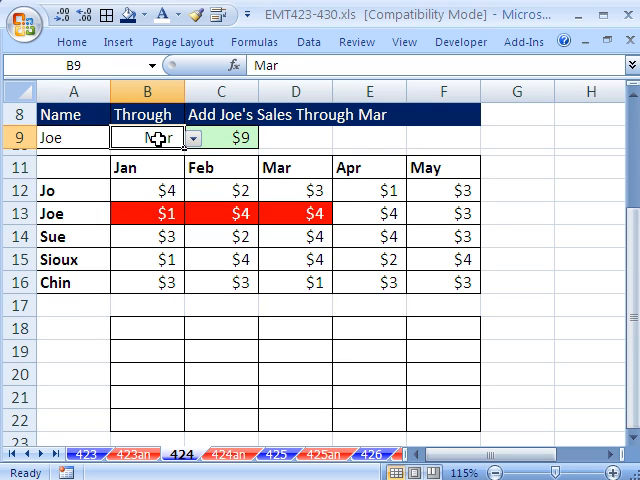
pyautogui.moveTo(136, 190)
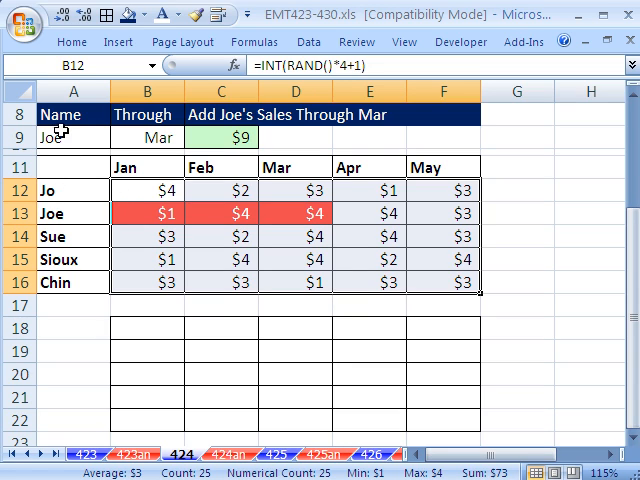
pyautogui.moveTo(70, 128)
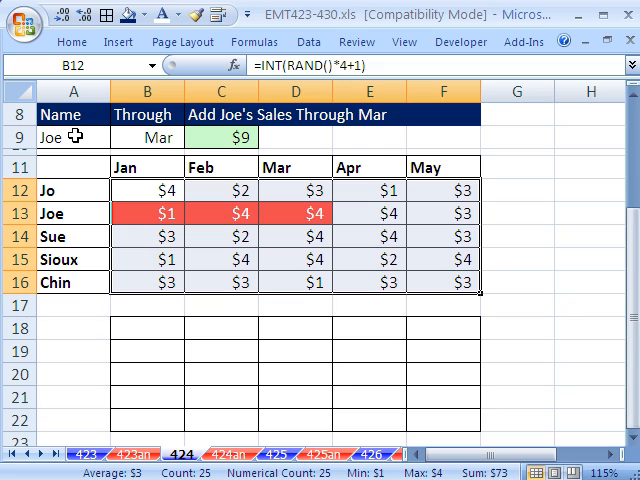
pyautogui.moveTo(82, 272)
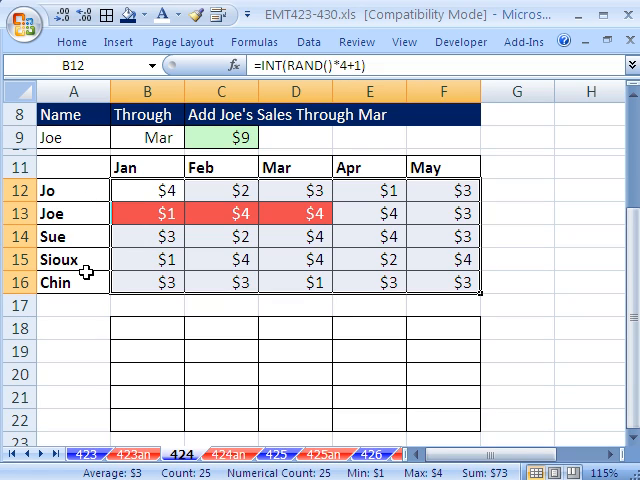
pyautogui.moveTo(70, 188)
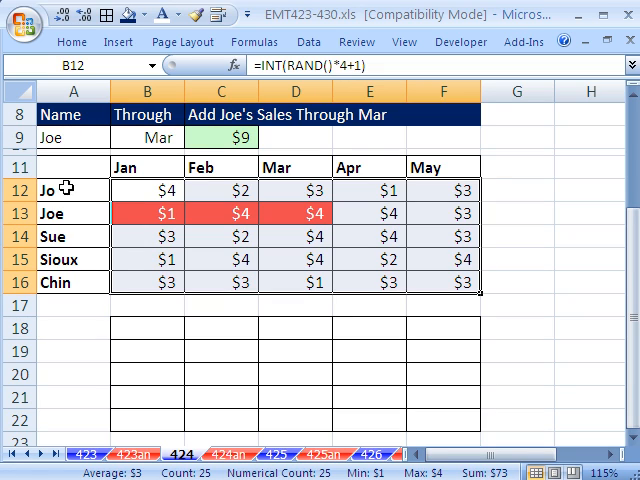
pyautogui.moveTo(396, 204)
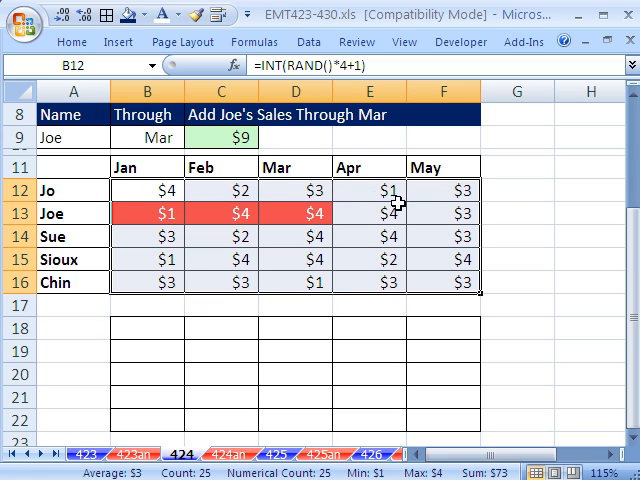
pyautogui.moveTo(140, 250)
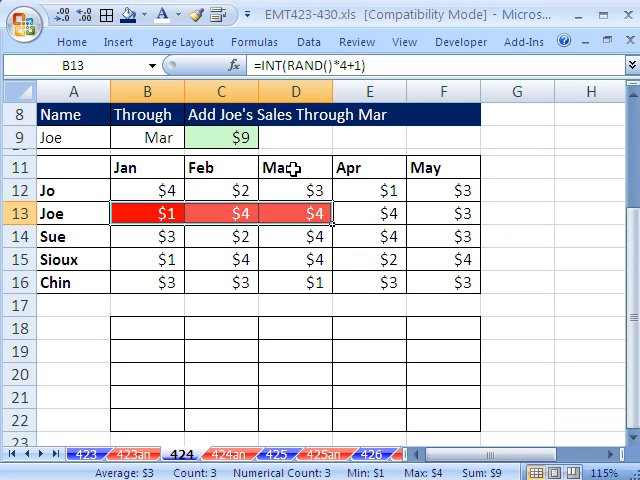
pyautogui.click(296, 168)
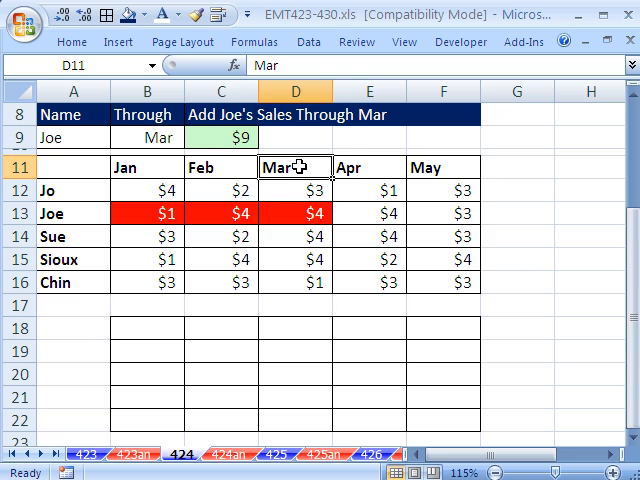
pyautogui.click(292, 212)
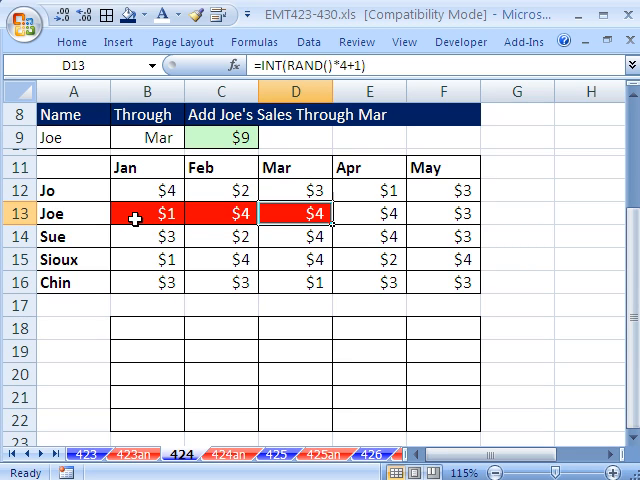
pyautogui.moveTo(140, 188)
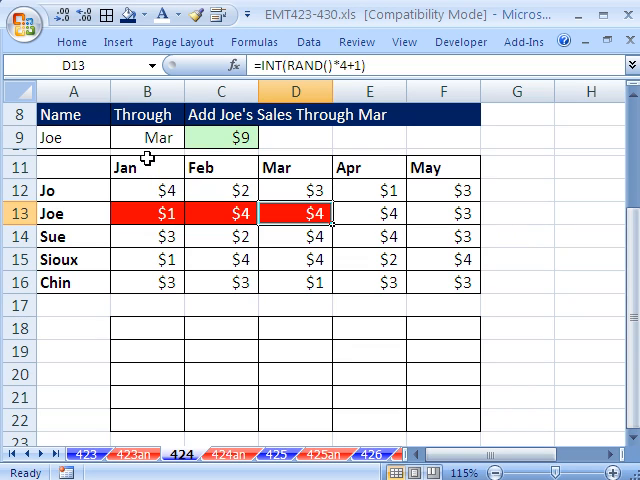
pyautogui.moveTo(148, 160)
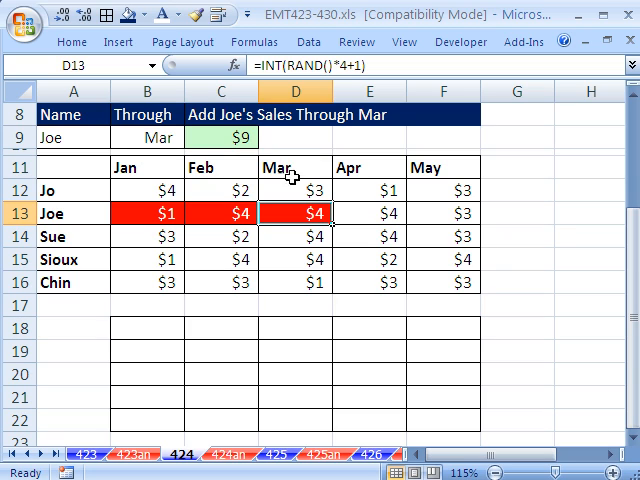
pyautogui.moveTo(284, 162)
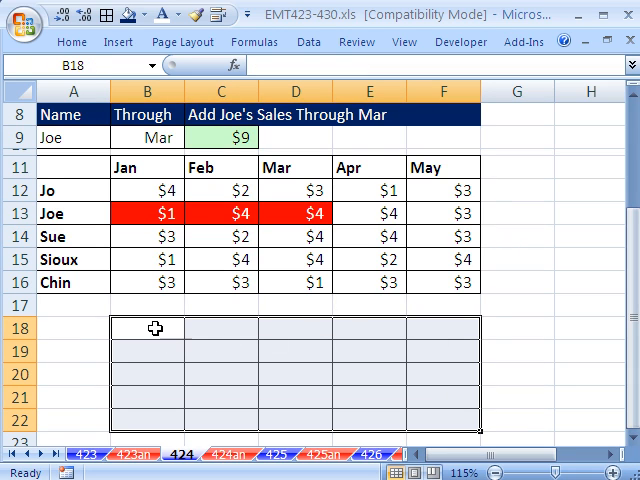
# Enter the test formula =$A12=$A$9 in B18, referencing the chosen name in A9.
pyautogui.write('=an')
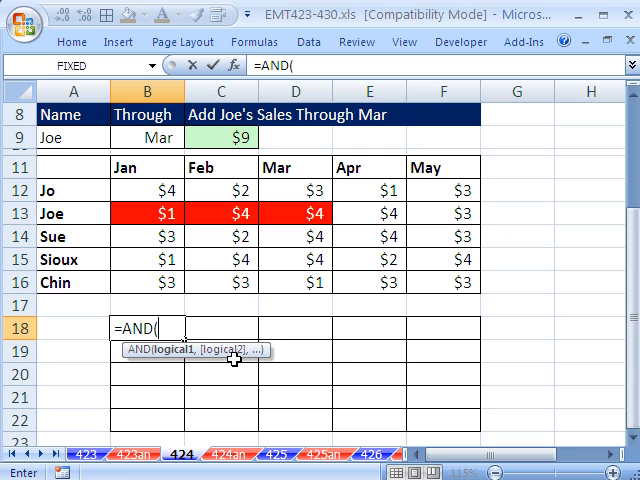
pyautogui.moveTo(170, 350)
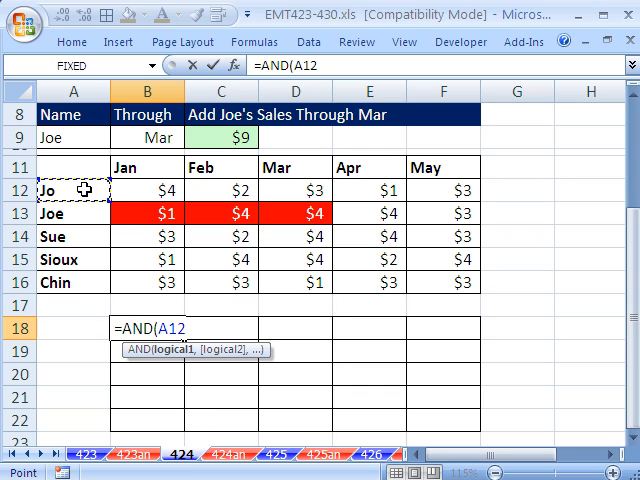
pyautogui.moveTo(108, 212)
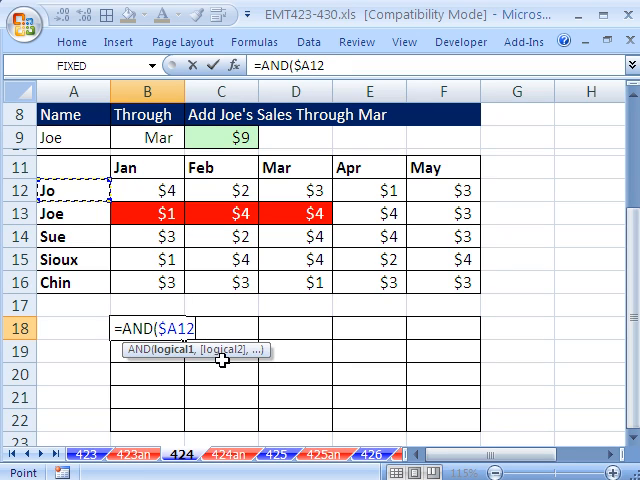
pyautogui.moveTo(480, 336)
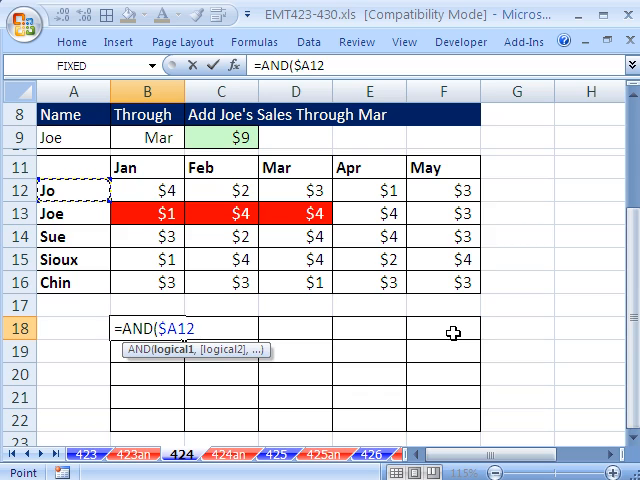
pyautogui.moveTo(112, 236)
pyautogui.write('=')
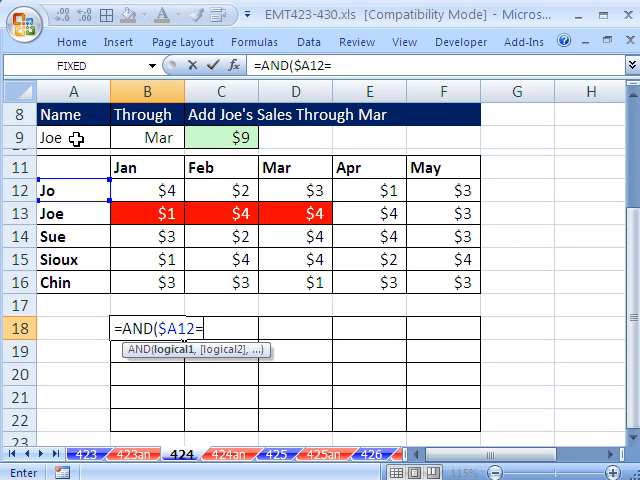
pyautogui.click(58, 136)
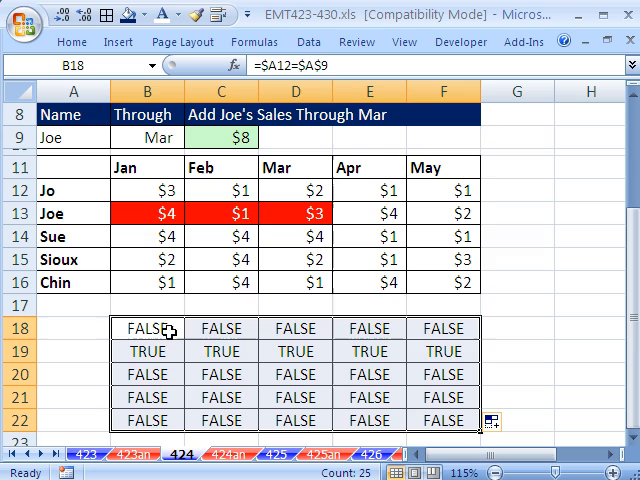
pyautogui.moveTo(400, 352)
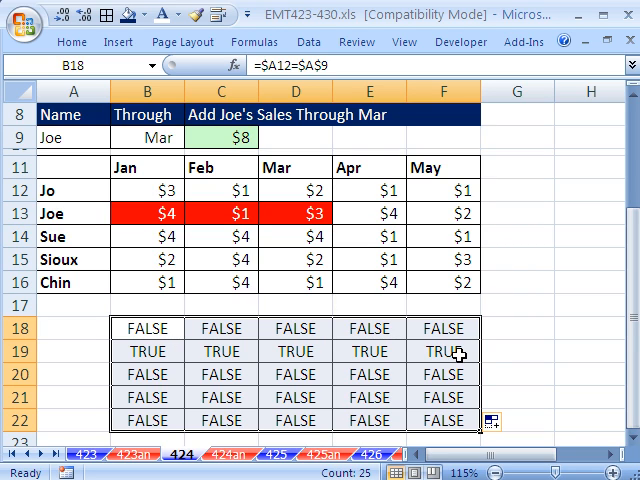
# Inspect a TRUE result in the test grid, then return to B18 to rewrite it as an AND test.
pyautogui.doubleClick(444, 352)
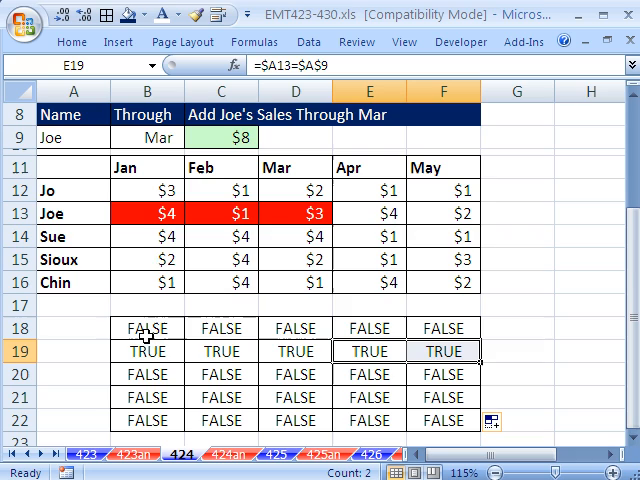
pyautogui.moveTo(308, 168)
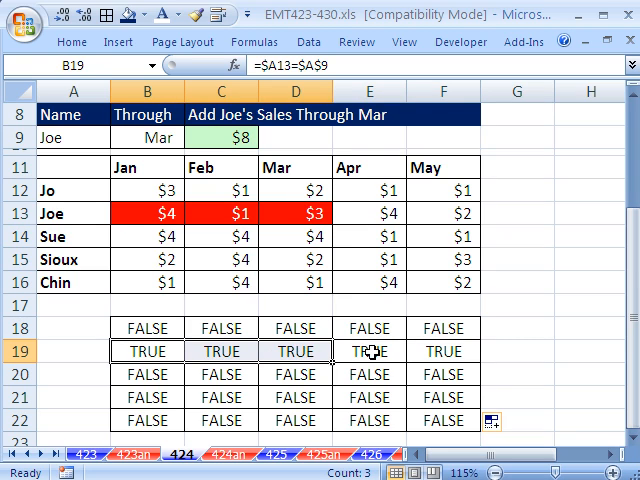
pyautogui.click(370, 352)
pyautogui.write('=AND($A12=$A$9')
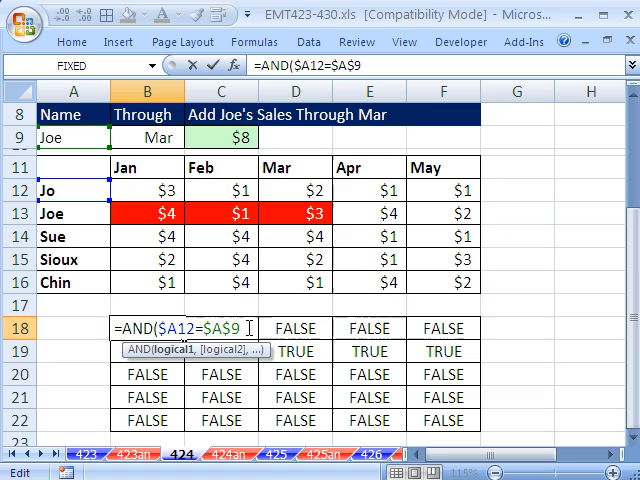
# Extend B18's AND formula with COLUMNS($B12:B12)<=MATCH($B$9,$B$11:$F$11.
pyautogui.write(',')
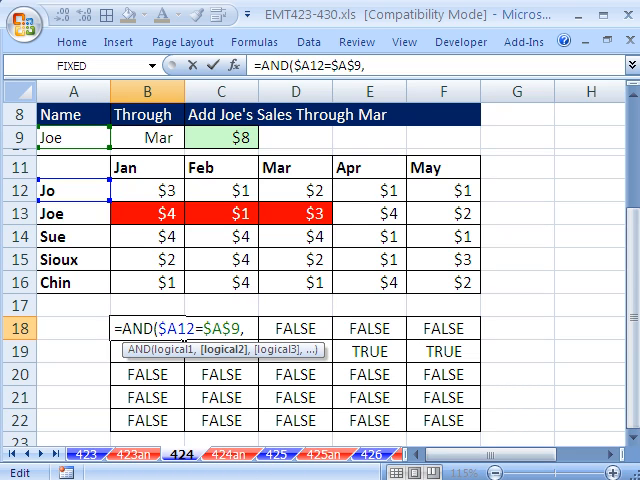
pyautogui.write('colu')
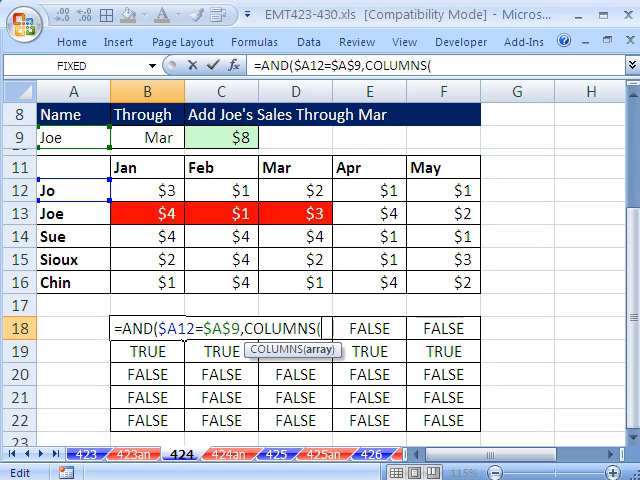
pyautogui.moveTo(236, 164)
pyautogui.write('$B12')
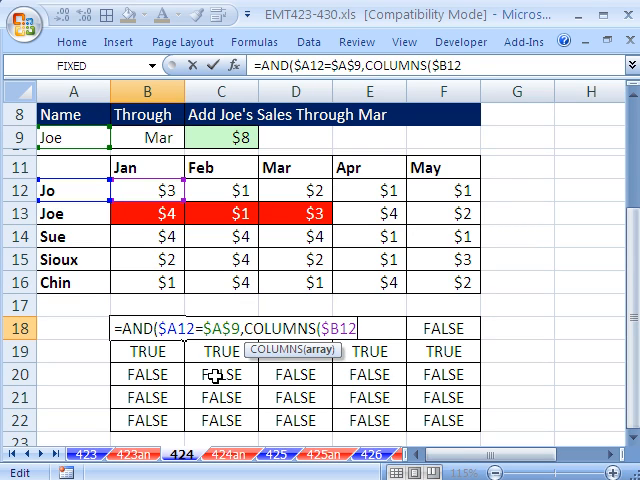
pyautogui.write(':B12)')
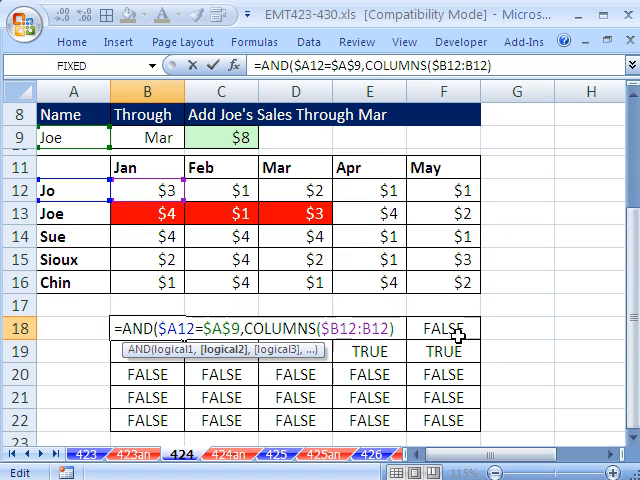
pyautogui.write('<=MATCH($B$9,$B$11:$F$11')
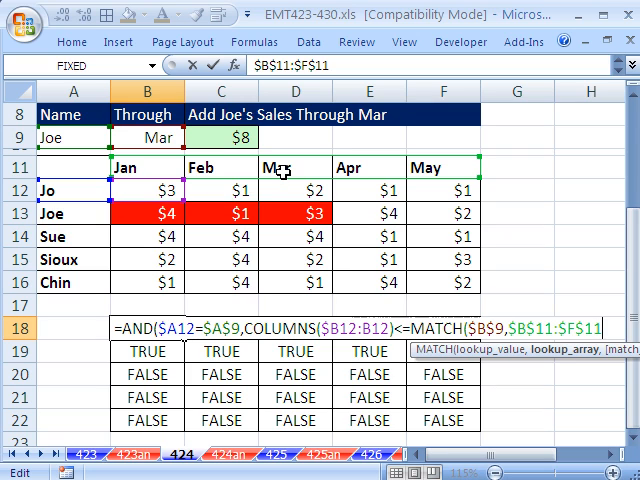
# Finish the MATCH with ,0 so the AND test is complete for filling the grid.
pyautogui.write(',')
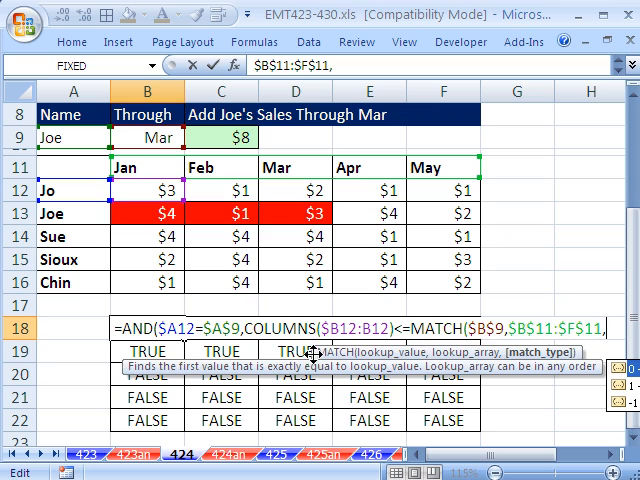
pyautogui.write('0')
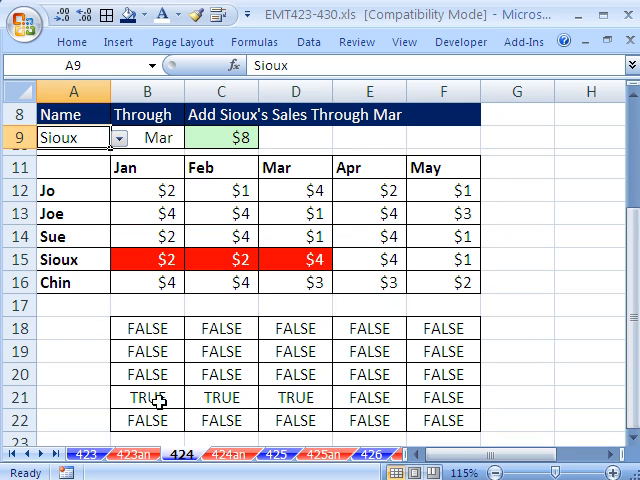
# Set Through to Apr, then reopen B18's test formula for inspection and editing.
pyautogui.click(148, 136)
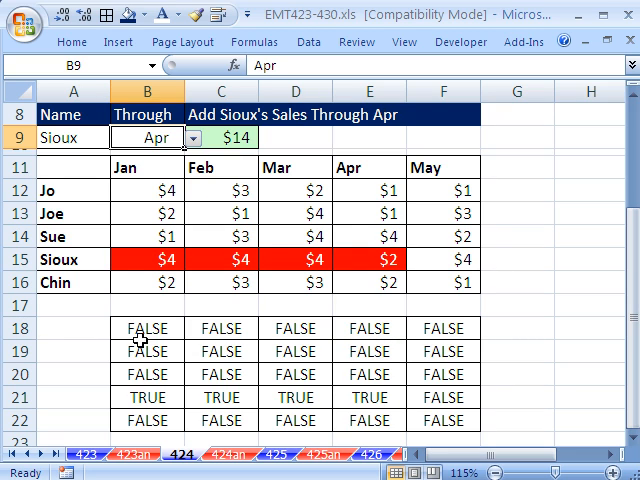
pyautogui.click(146, 328)
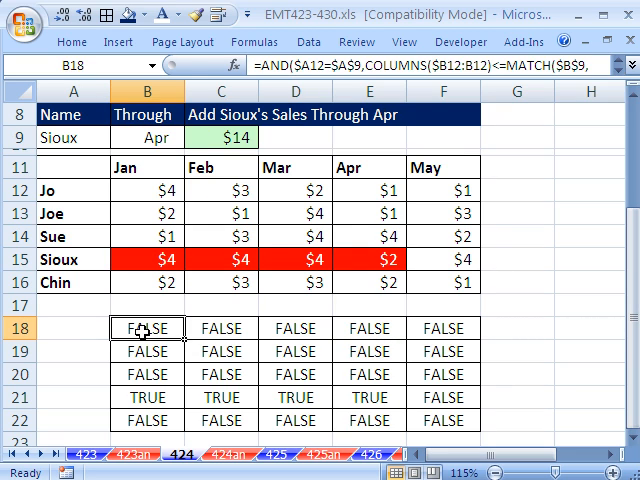
pyautogui.doubleClick(144, 328)
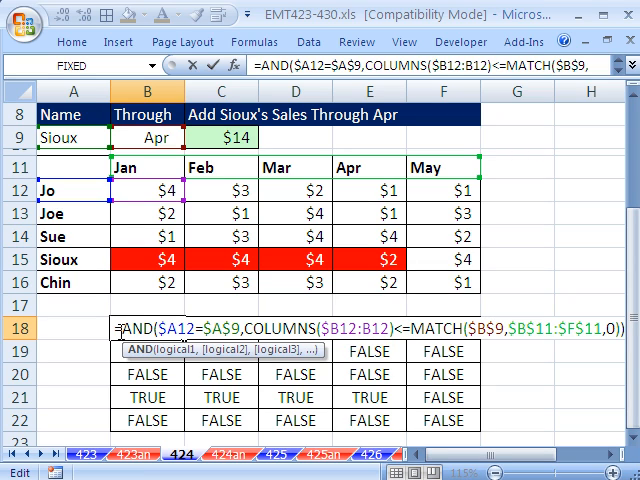
pyautogui.press('Enter')
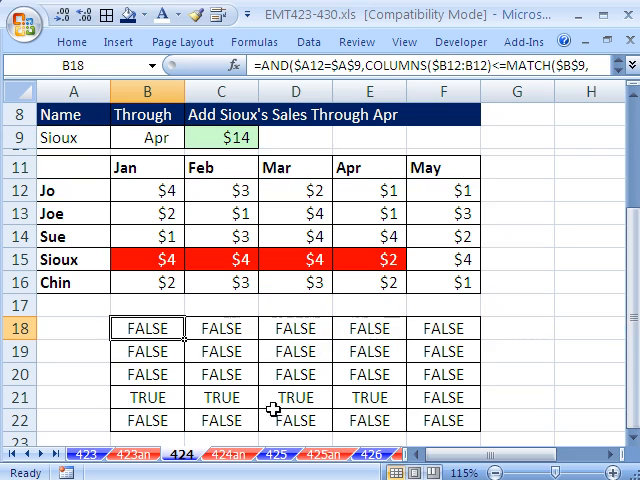
pyautogui.moveTo(416, 398)
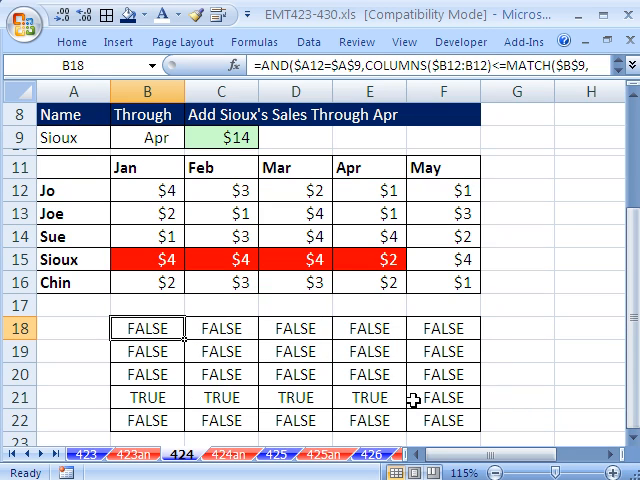
pyautogui.doubleClick(146, 328)
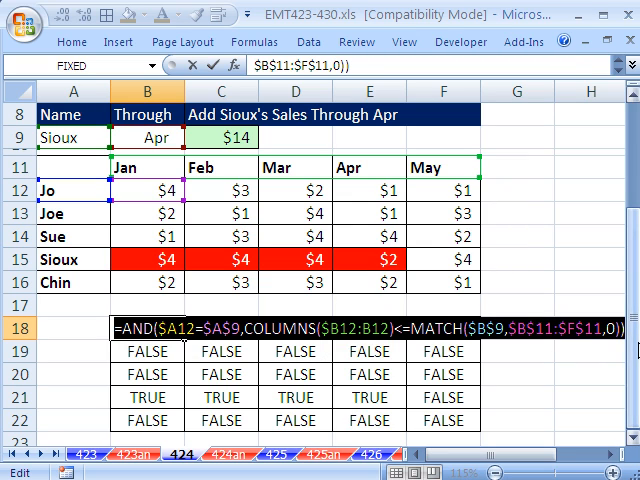
# Select the whole AND formula text in B18 for copying into a formatting rule.
pyautogui.moveTo(148, 188); pyautogui.dragTo(444, 290)
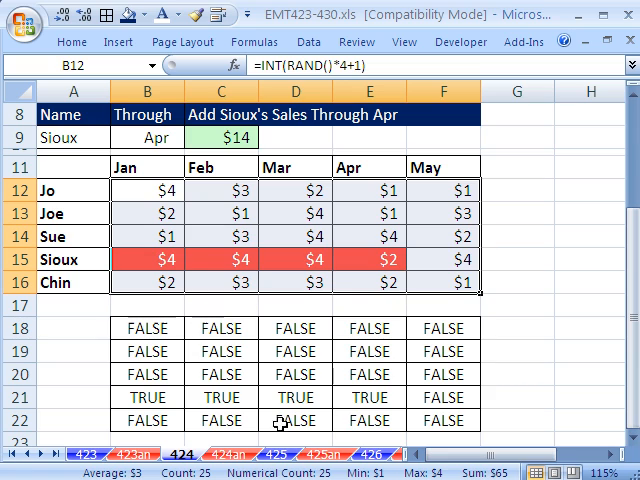
pyautogui.moveTo(398, 284)
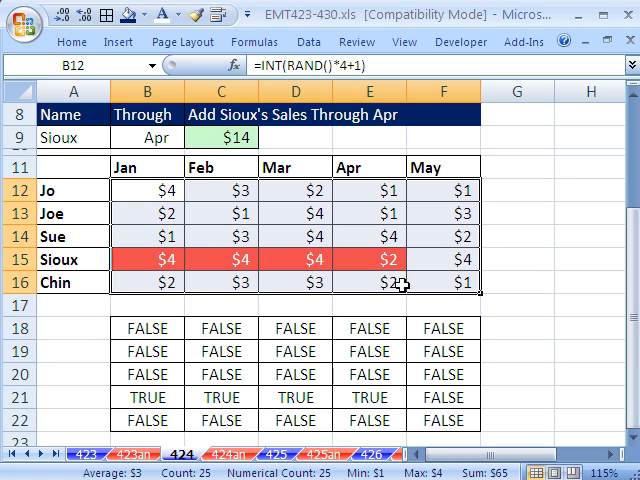
pyautogui.moveTo(144, 190)
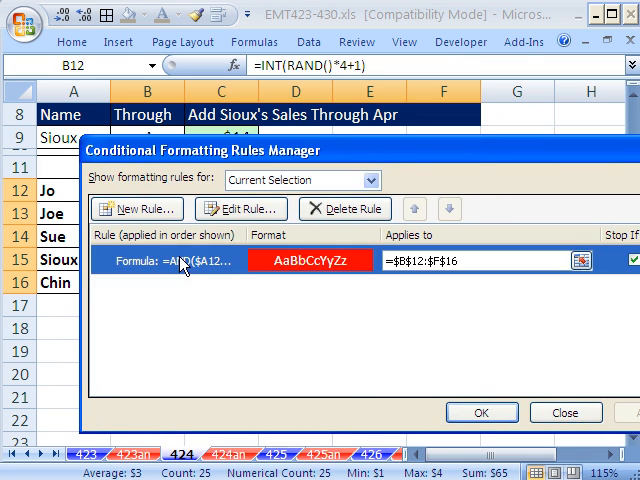
# Replace the old rule with a new red-fill formula rule, then set Through to Feb.
pyautogui.click(344, 208)
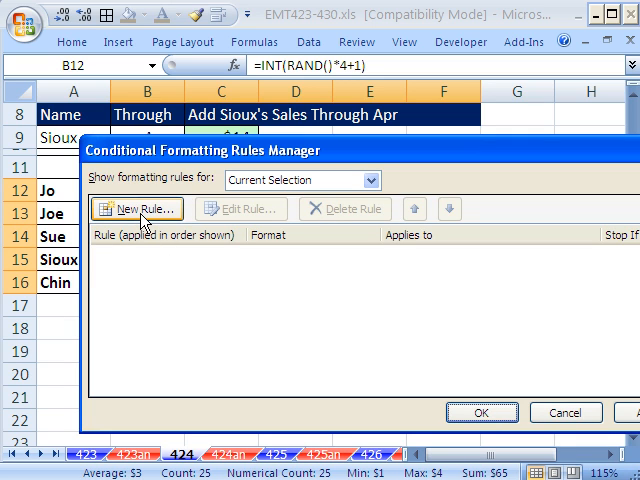
pyautogui.click(136, 208)
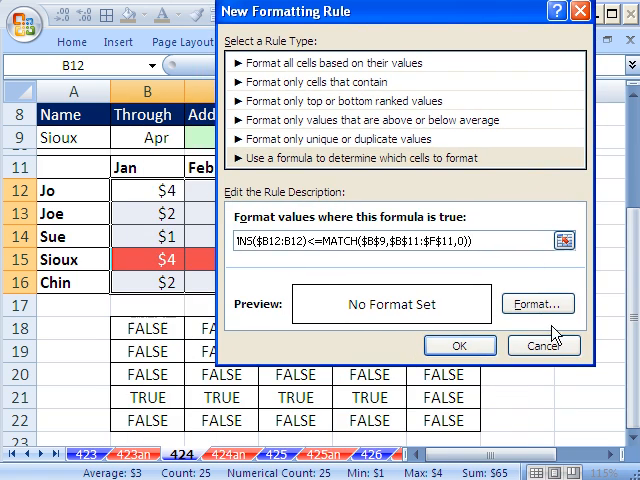
pyautogui.click(536, 304)
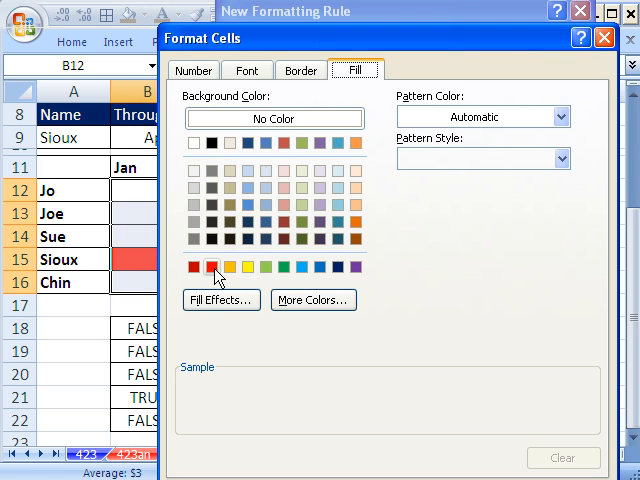
pyautogui.click(248, 70)
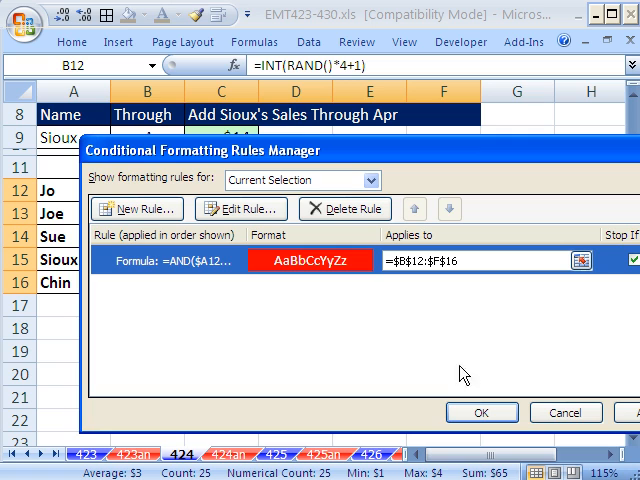
pyautogui.click(480, 412)
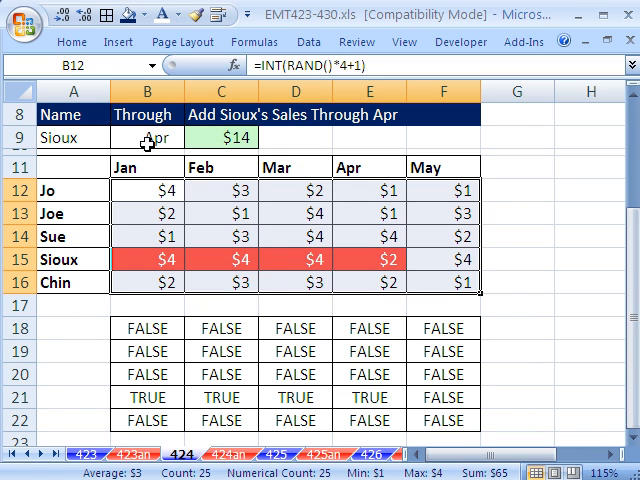
pyautogui.click(148, 136)
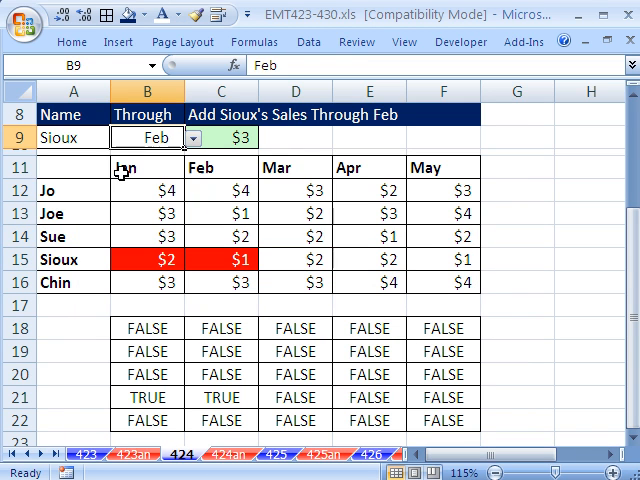